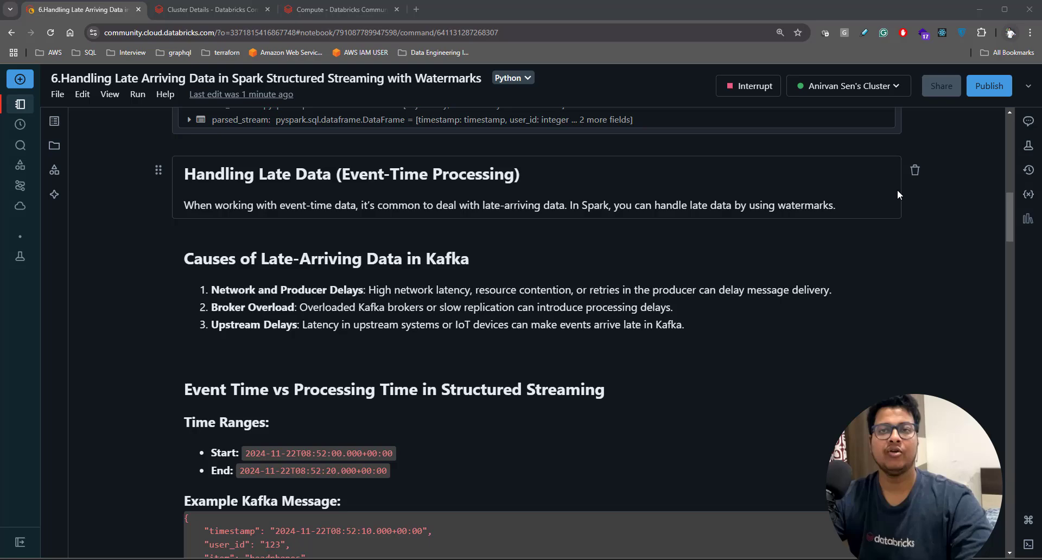
{"action": "mouse_move", "coordinate": [886, 194]}
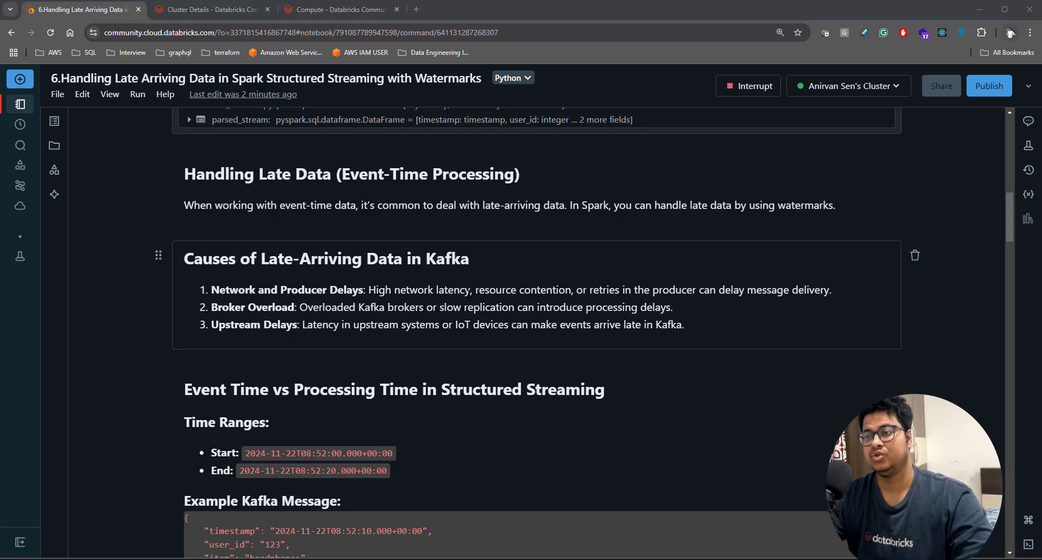
{"action": "mouse_move", "coordinate": [738, 304]}
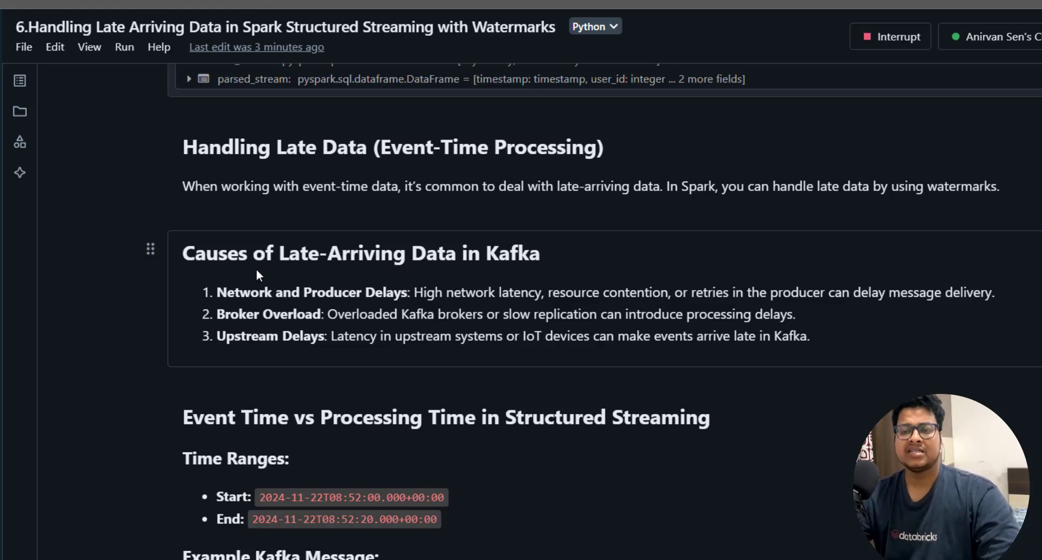
Scroll to the Event Time vs Processing Time cell with its Kafka message example.
{"action": "scroll", "scroll_direction": "down", "scroll_amount": 3}
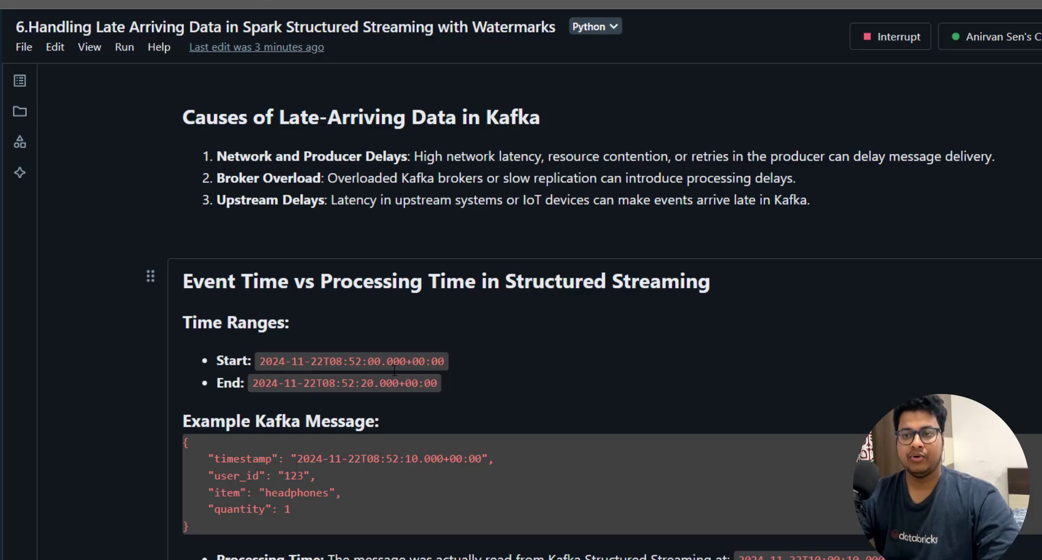
{"action": "mouse_move", "coordinate": [344, 383]}
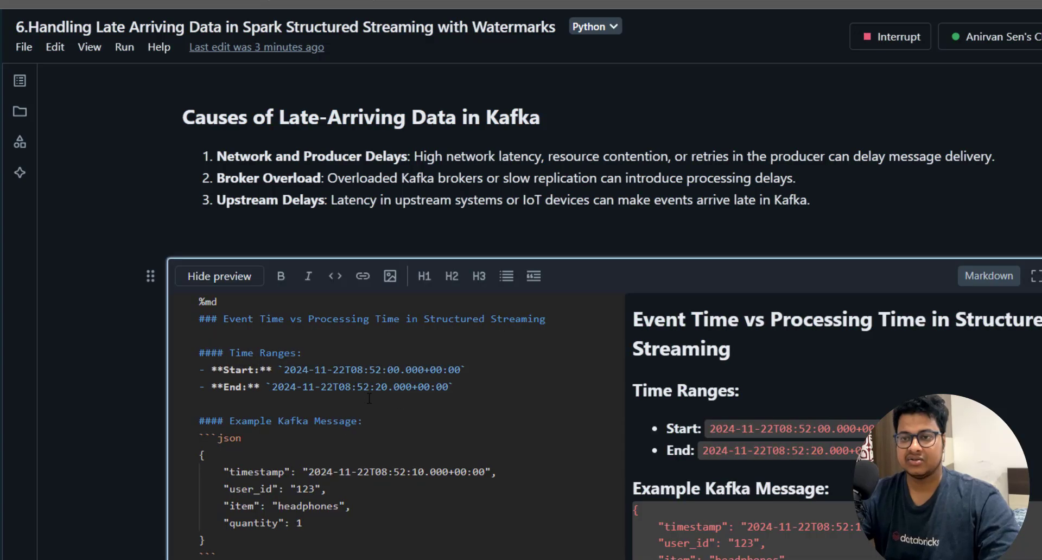
Enter markdown edit mode on the Event Time vs Processing Time cell.
{"action": "double_click", "coordinate": [361, 387]}
{"action": "type", "text": "9"}
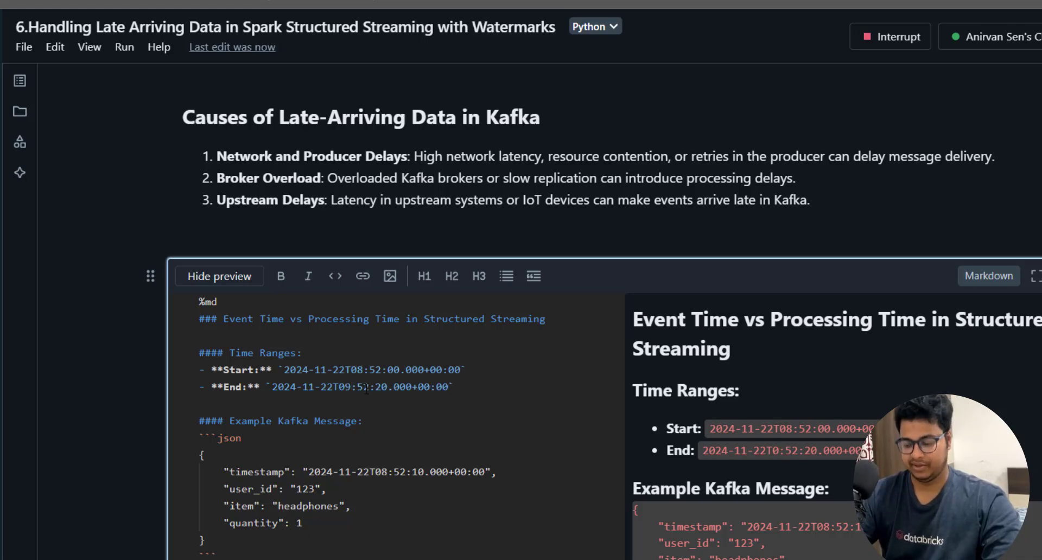
Render the notes with the End time reading 2024-11-22T09:52:20.000+00:00.
{"action": "left_click", "coordinate": [219, 275]}
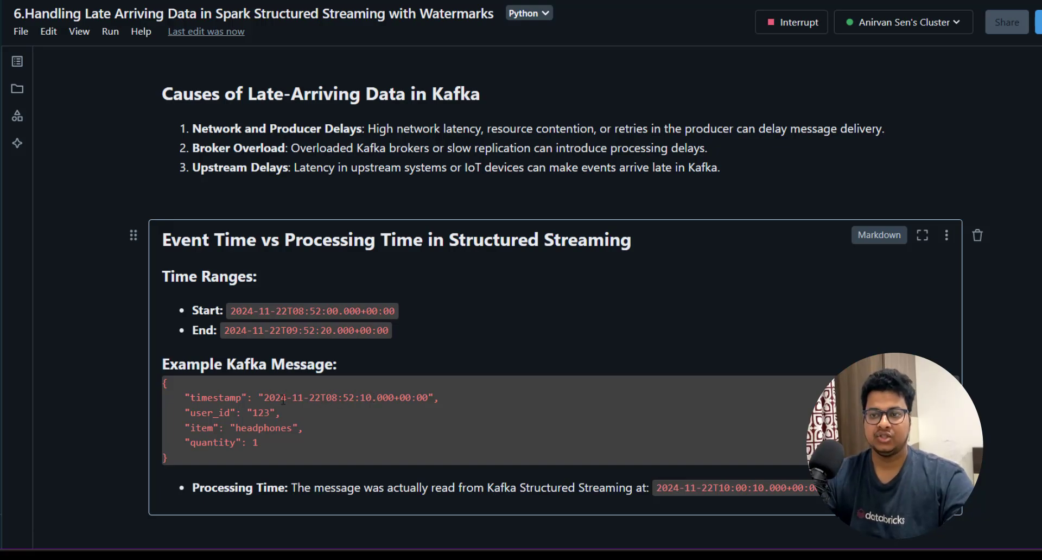
{"action": "mouse_move", "coordinate": [390, 307]}
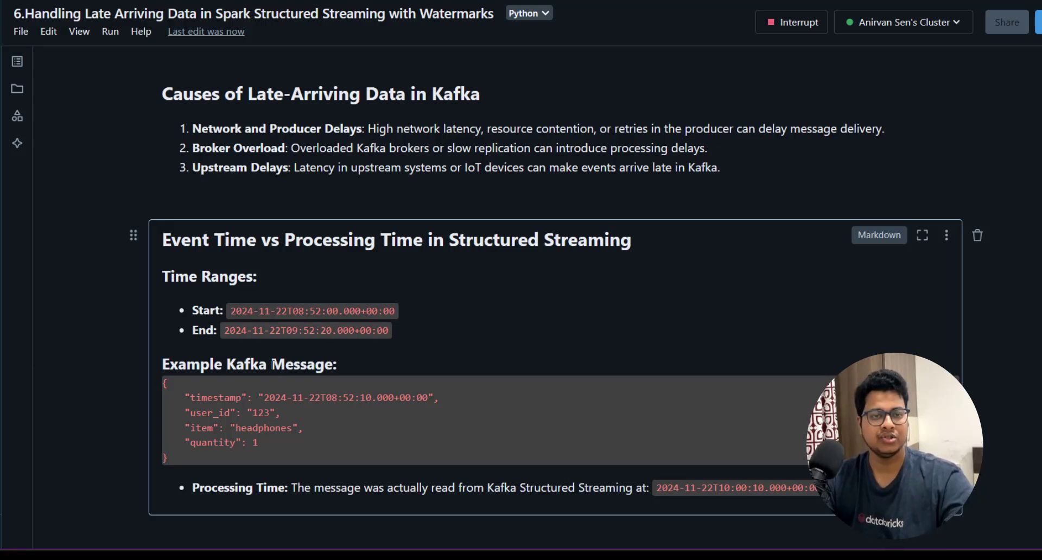
{"action": "mouse_move", "coordinate": [232, 479]}
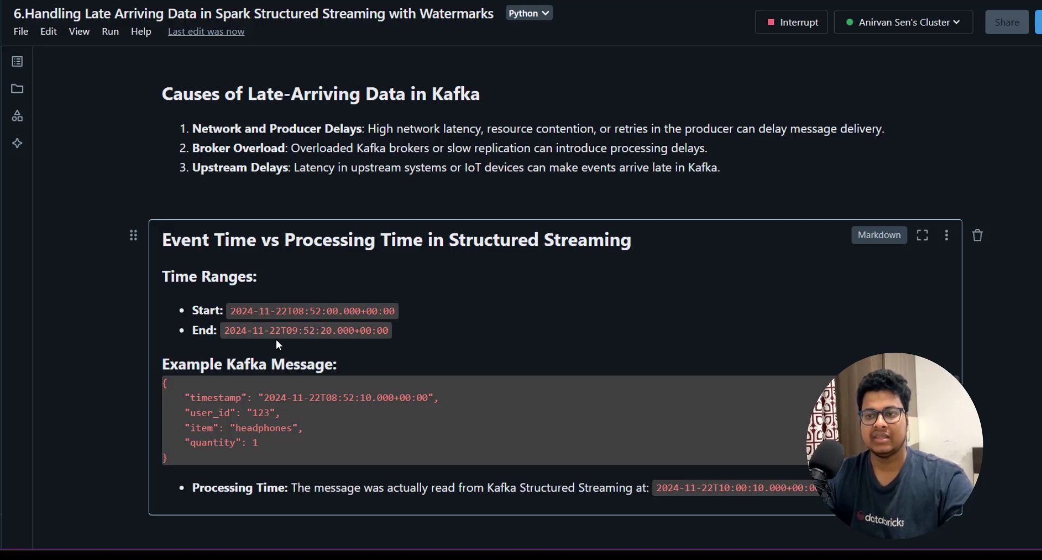
{"action": "mouse_move", "coordinate": [704, 463]}
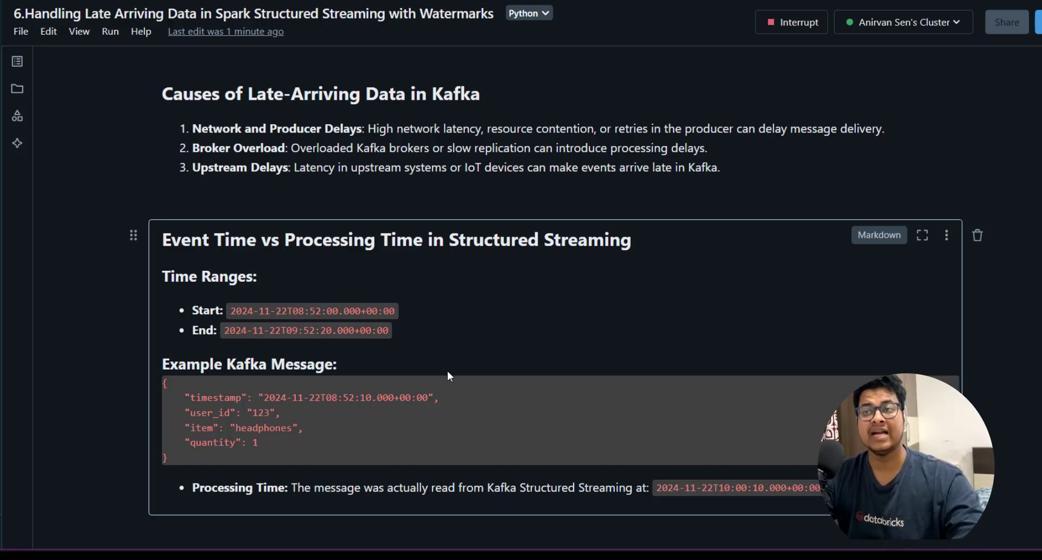
Scroll to the Understanding the State Store section on what it is and automatic cleanup.
{"action": "scroll", "scroll_direction": "down", "scroll_amount": 3}
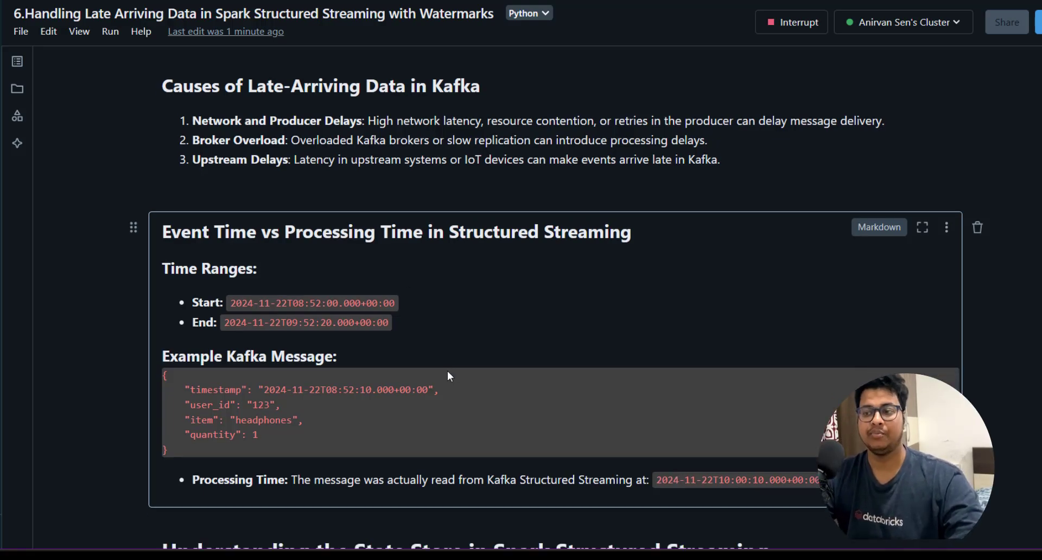
{"action": "scroll", "scroll_direction": "down", "scroll_amount": 3}
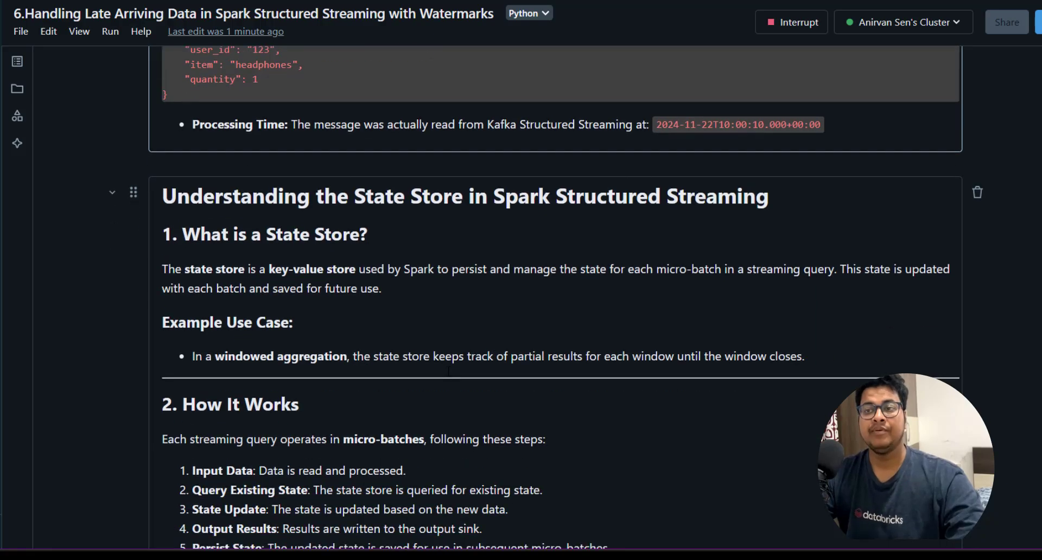
{"action": "scroll", "scroll_direction": "down", "scroll_amount": 3}
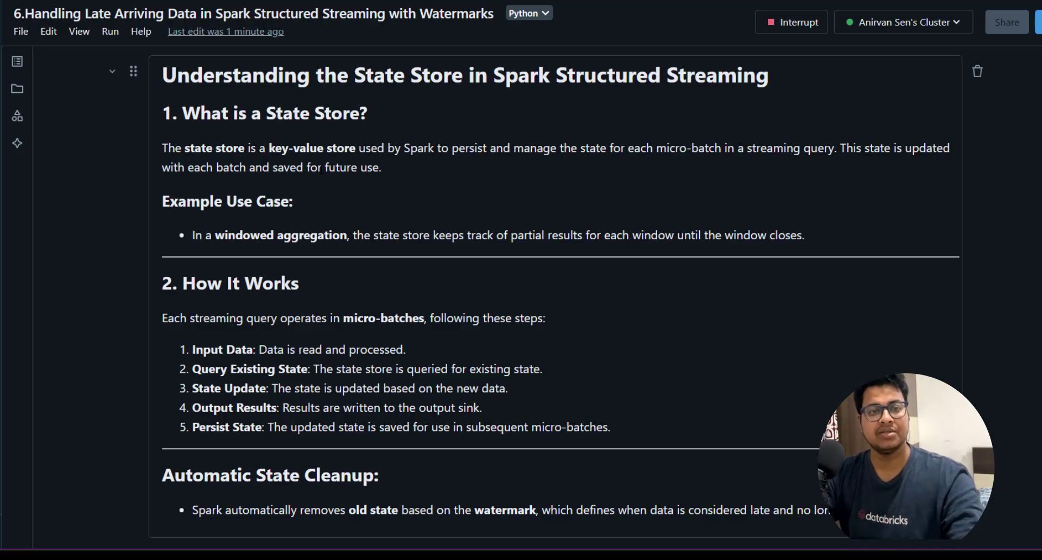
{"action": "mouse_move", "coordinate": [233, 247]}
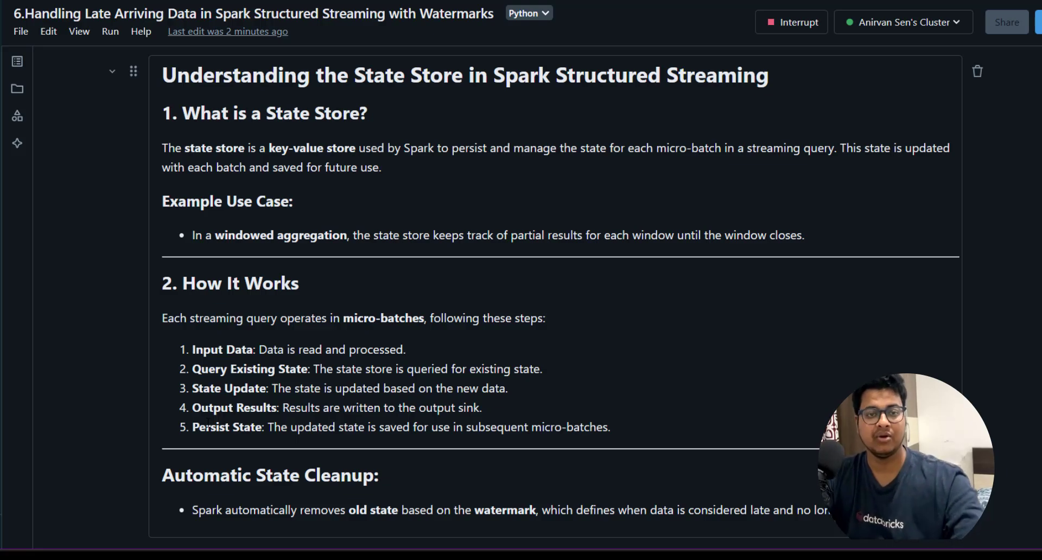
{"action": "scroll", "scroll_direction": "down", "scroll_amount": 3}
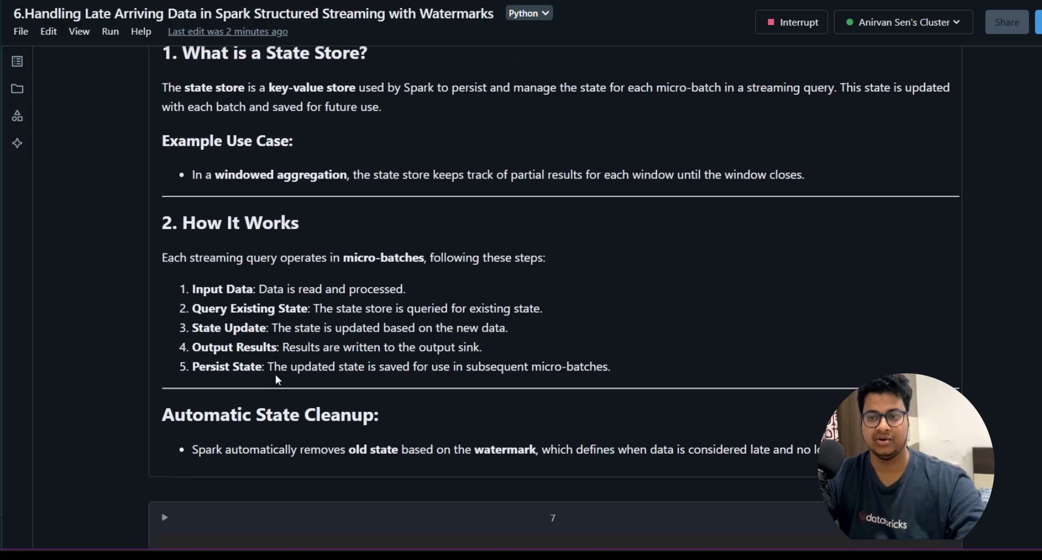
{"action": "mouse_move", "coordinate": [239, 444]}
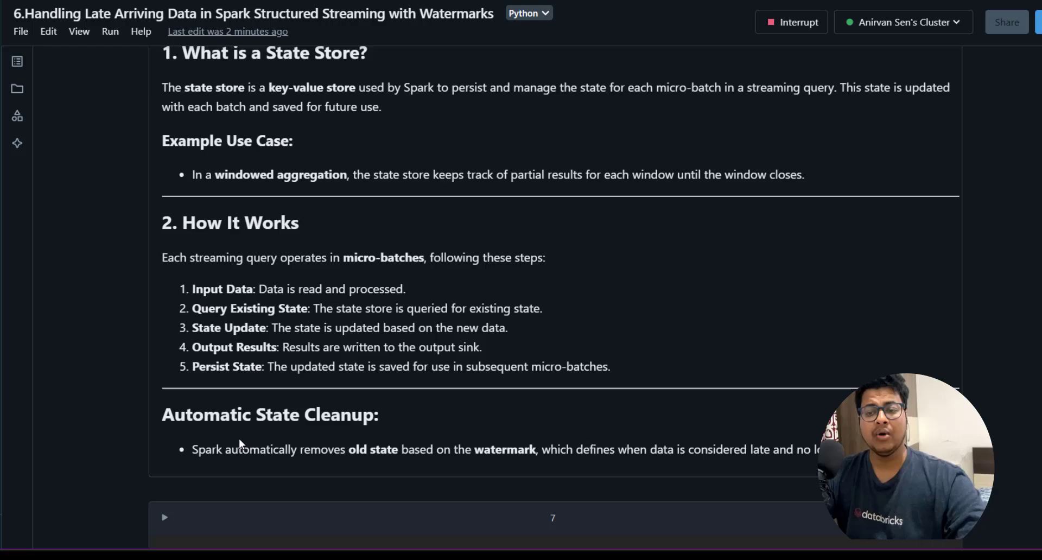
{"action": "mouse_move", "coordinate": [229, 384]}
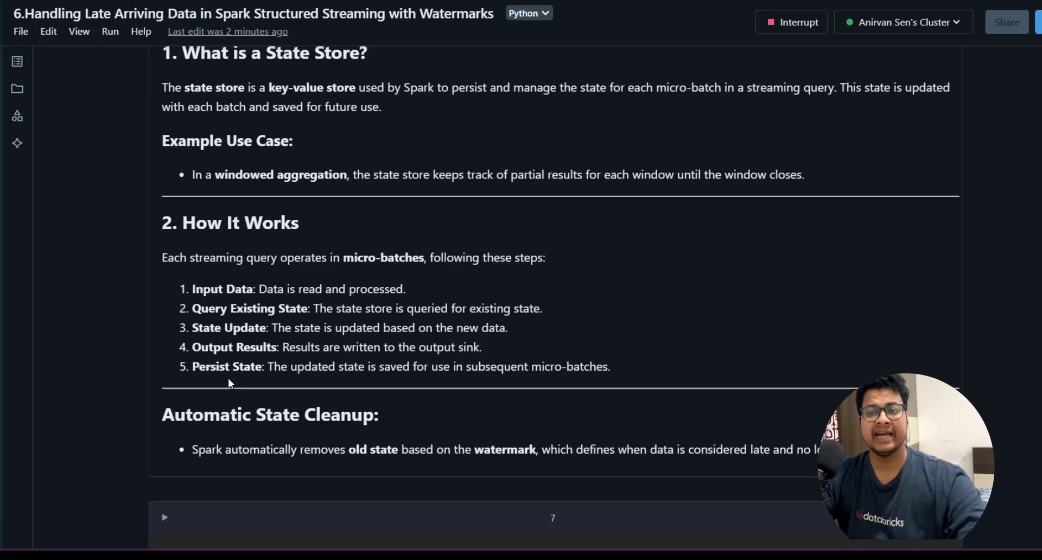
{"action": "mouse_move", "coordinate": [242, 362]}
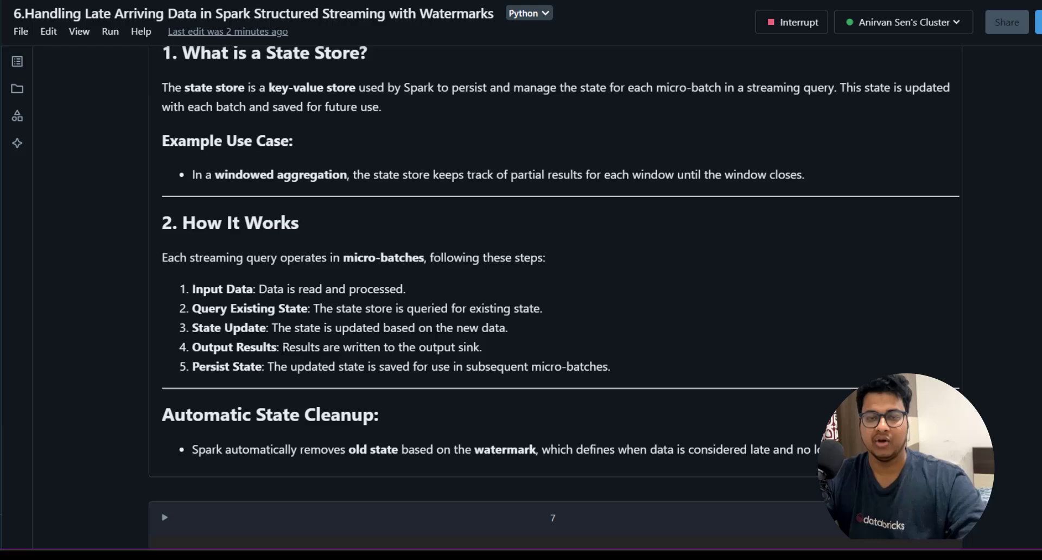
{"action": "mouse_move", "coordinate": [364, 470]}
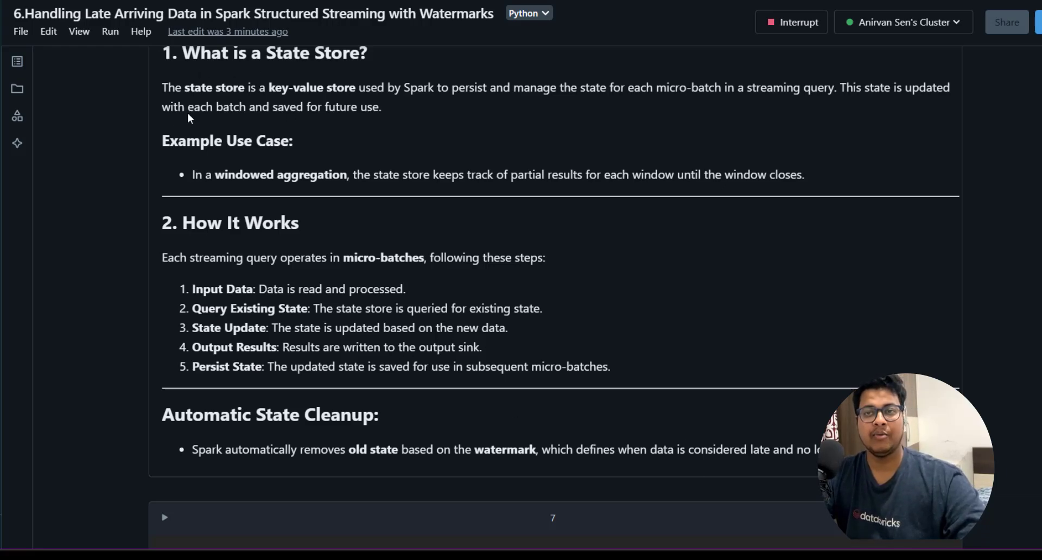
{"action": "mouse_move", "coordinate": [202, 210]}
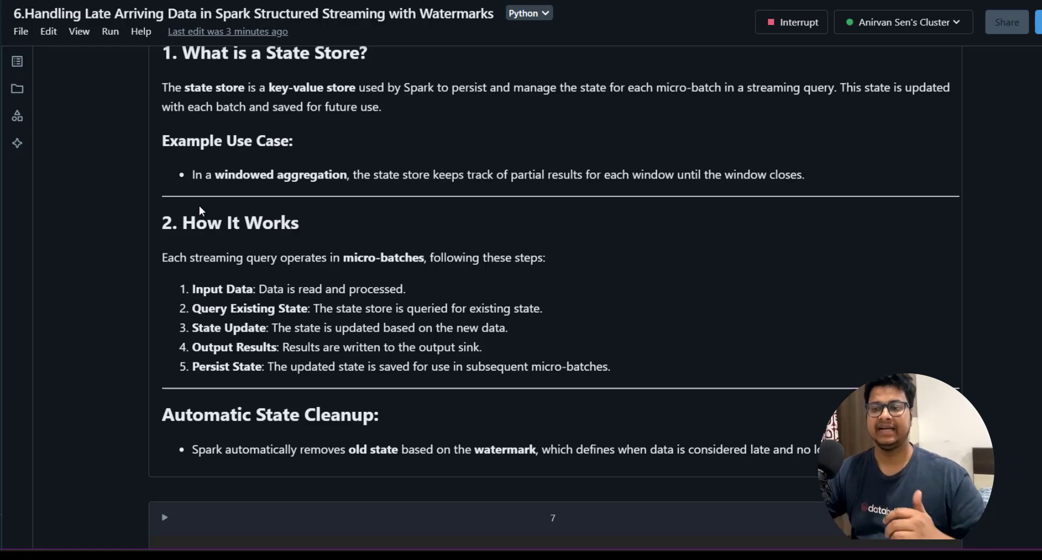
{"action": "mouse_move", "coordinate": [232, 206]}
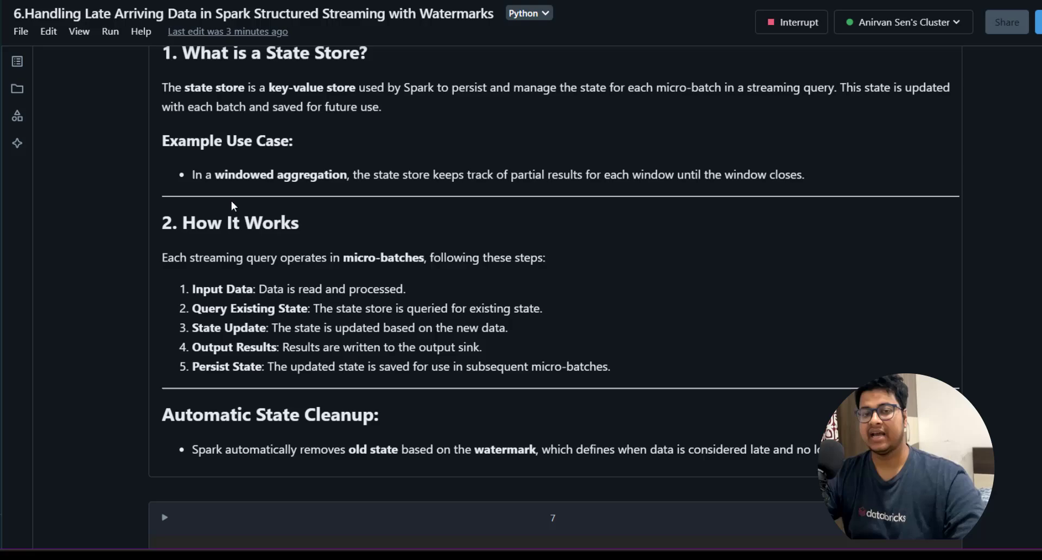
Scroll to cell 7 printing HDFSBackedStateStoreProvider and the RocksDB background notes.
{"action": "scroll", "scroll_direction": "down", "scroll_amount": 3}
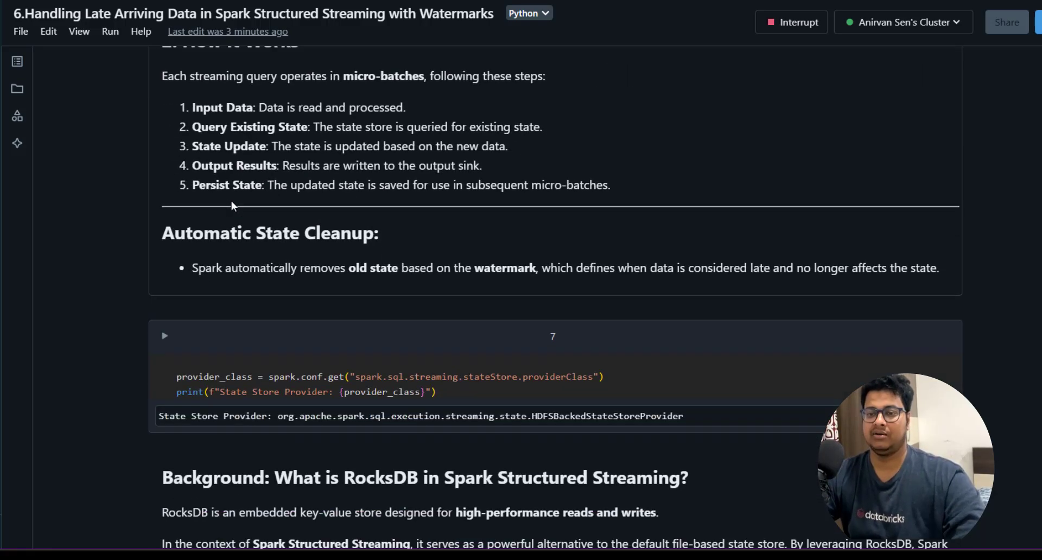
{"action": "scroll", "scroll_direction": "down", "scroll_amount": 3}
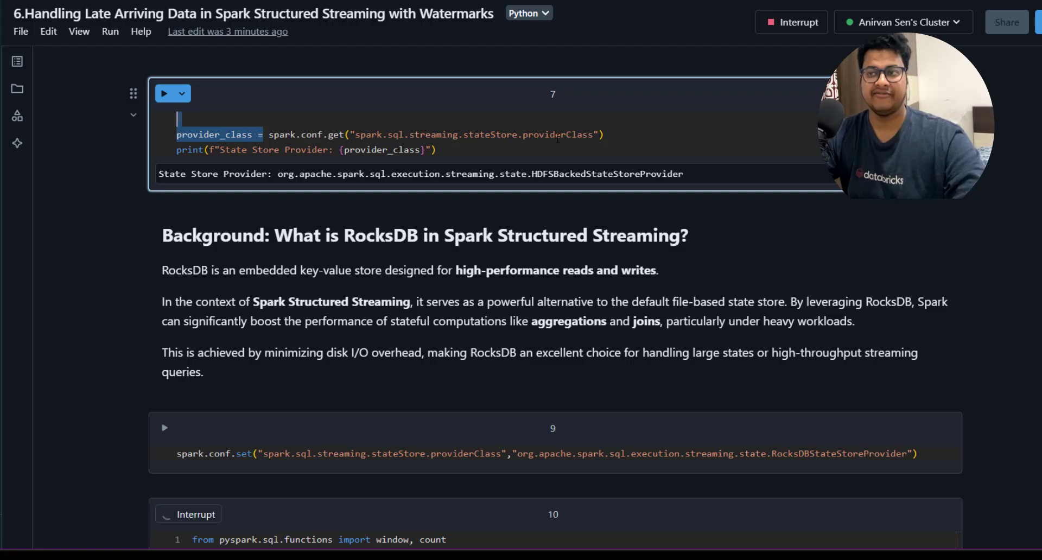
Highlight the RocksDBStateStoreProvider class name in cell 9, then reach the 30-second watermarked aggregation code.
{"action": "scroll", "scroll_direction": "down", "scroll_amount": 3}
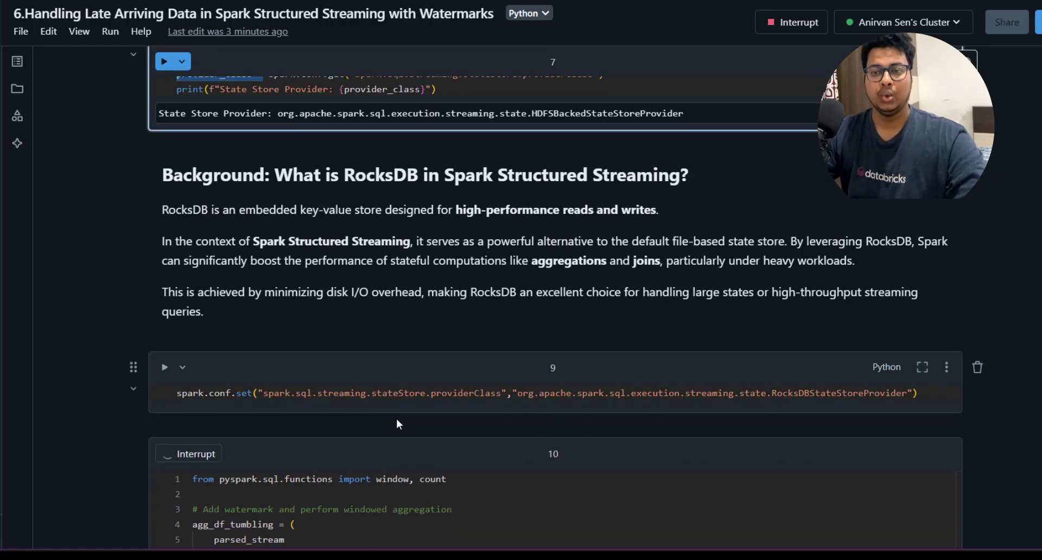
{"action": "scroll", "scroll_direction": "down", "scroll_amount": 3}
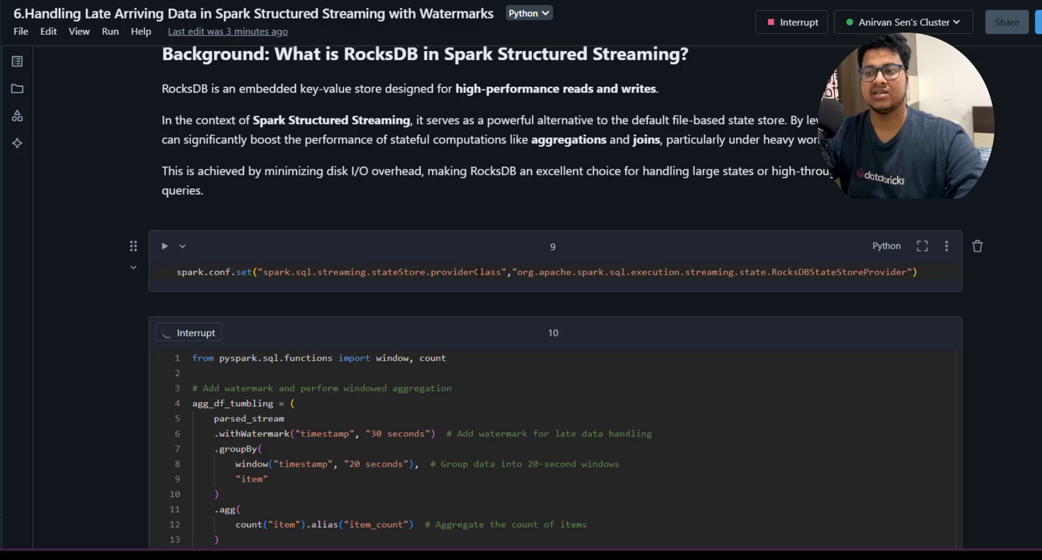
{"action": "left_click", "coordinate": [517, 271]}
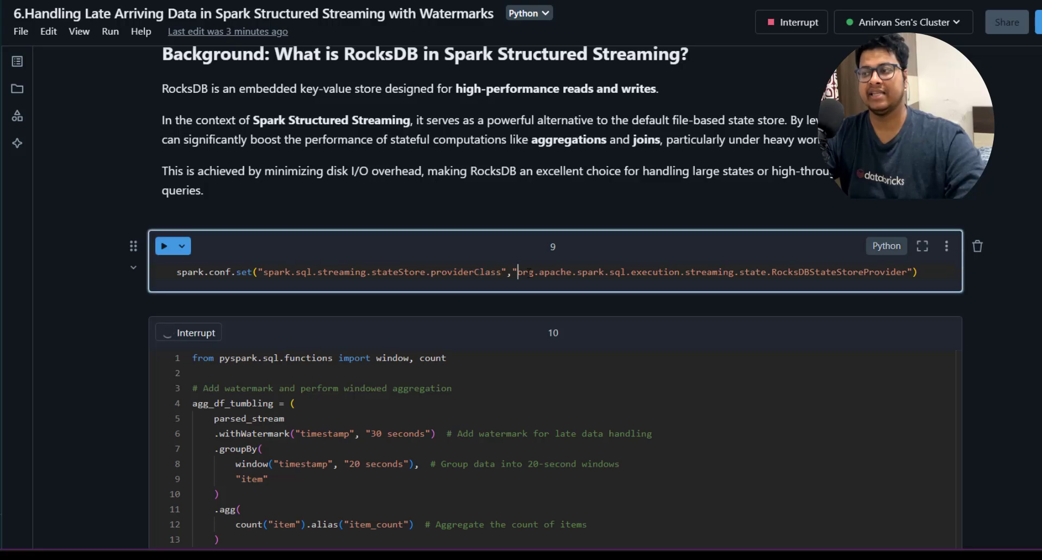
{"action": "left_click_drag", "start_coordinate": [517, 271], "coordinate": [904, 271]}
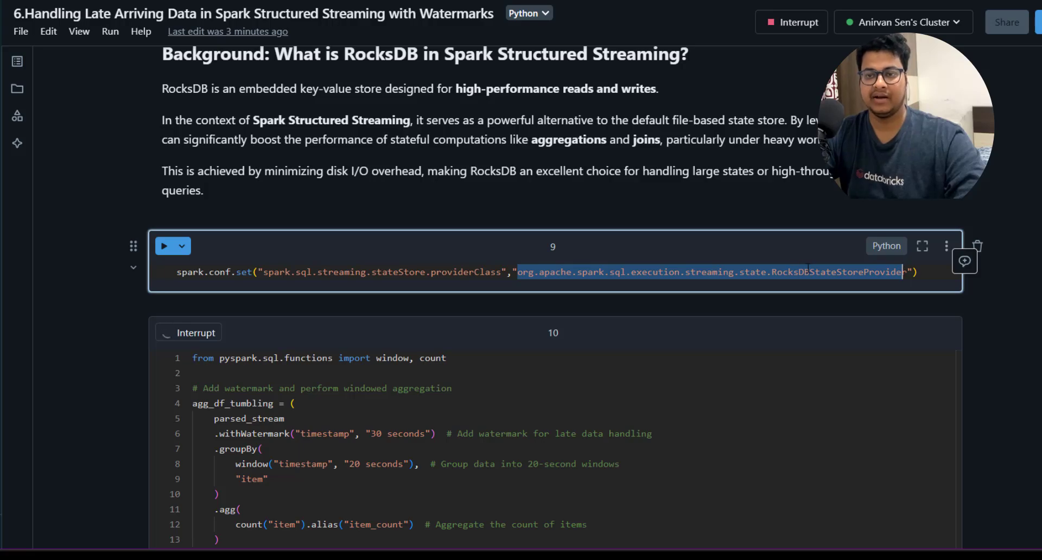
{"action": "scroll", "scroll_direction": "down", "scroll_amount": 3}
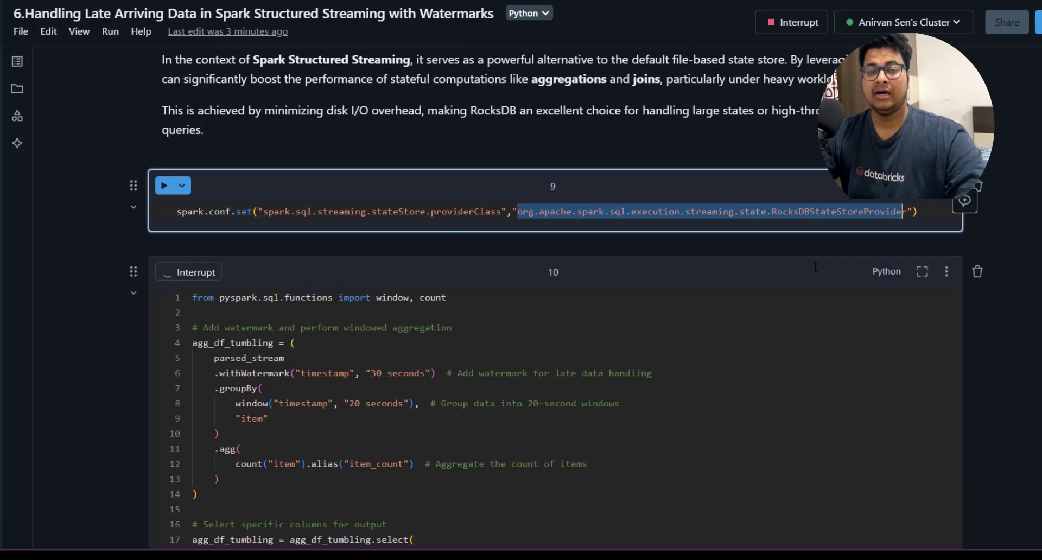
{"action": "scroll", "scroll_direction": "down", "scroll_amount": 3}
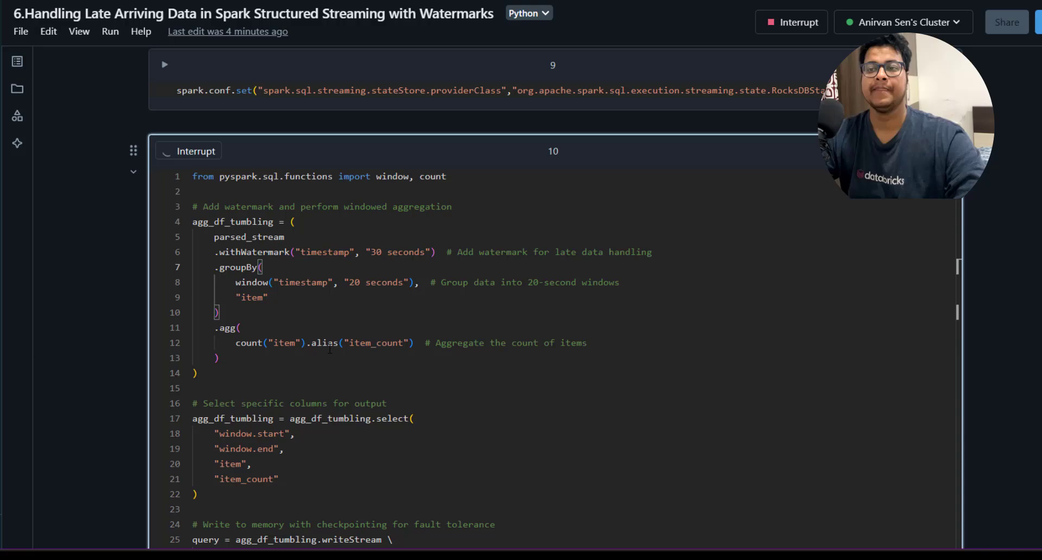
Highlight cell 10's select() columns and the memory-sink writeStream starting tumbling_window_query.
{"action": "double_click", "coordinate": [373, 282]}
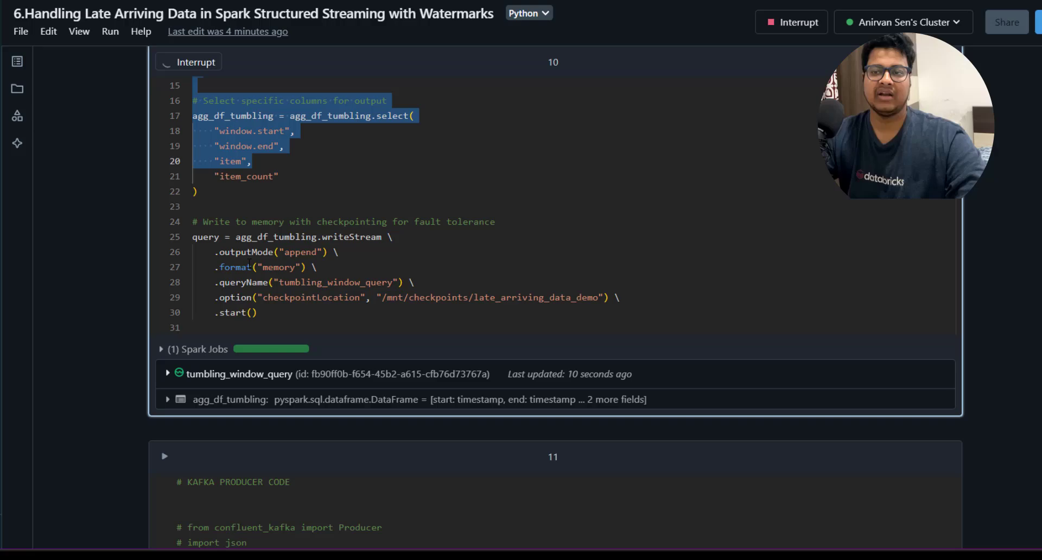
Scroll past cell 10 to cell 11's commented-out Kafka producer configuration and topic setup.
{"action": "scroll", "scroll_direction": "up", "scroll_amount": 3}
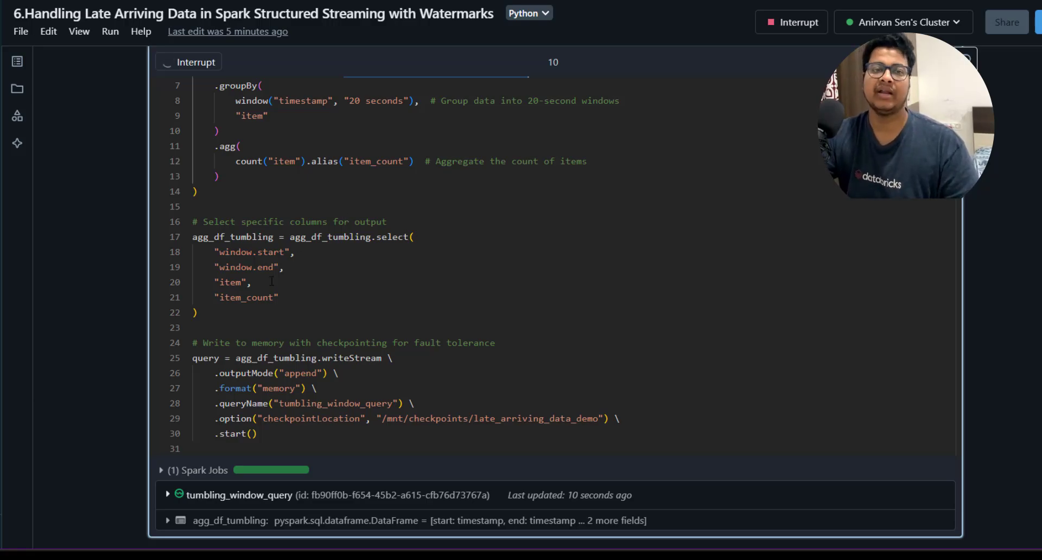
{"action": "scroll", "scroll_direction": "down", "scroll_amount": 3}
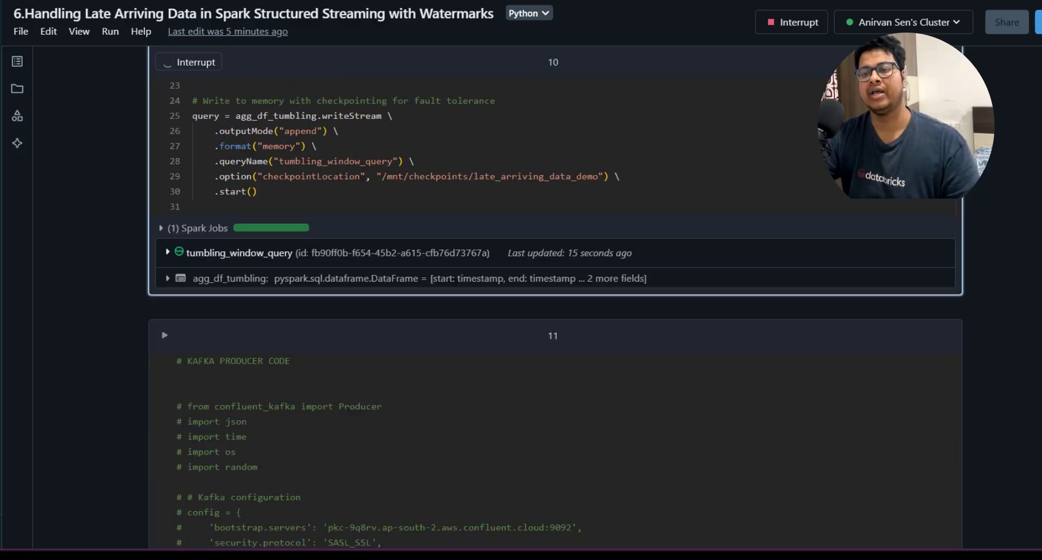
{"action": "scroll", "scroll_direction": "down", "scroll_amount": 3}
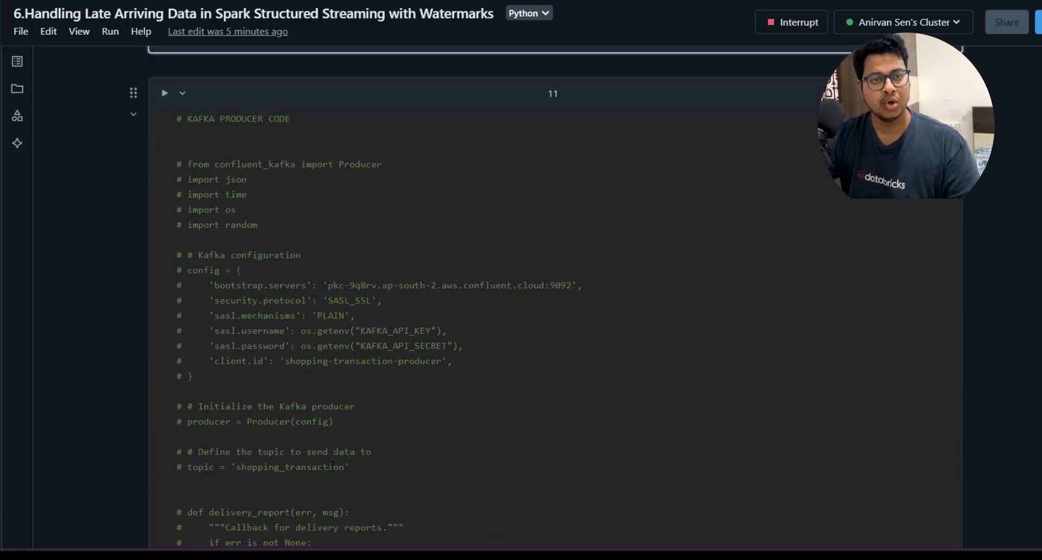